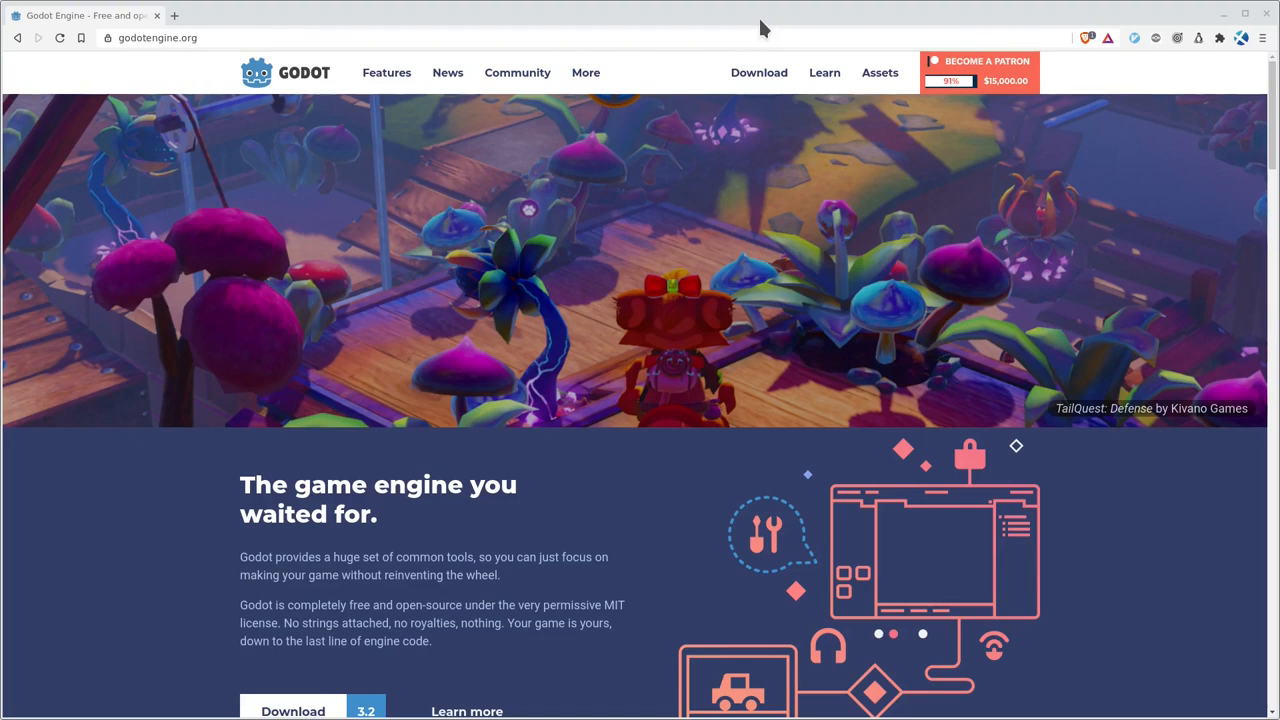
pyautogui.moveTo(125, 57)
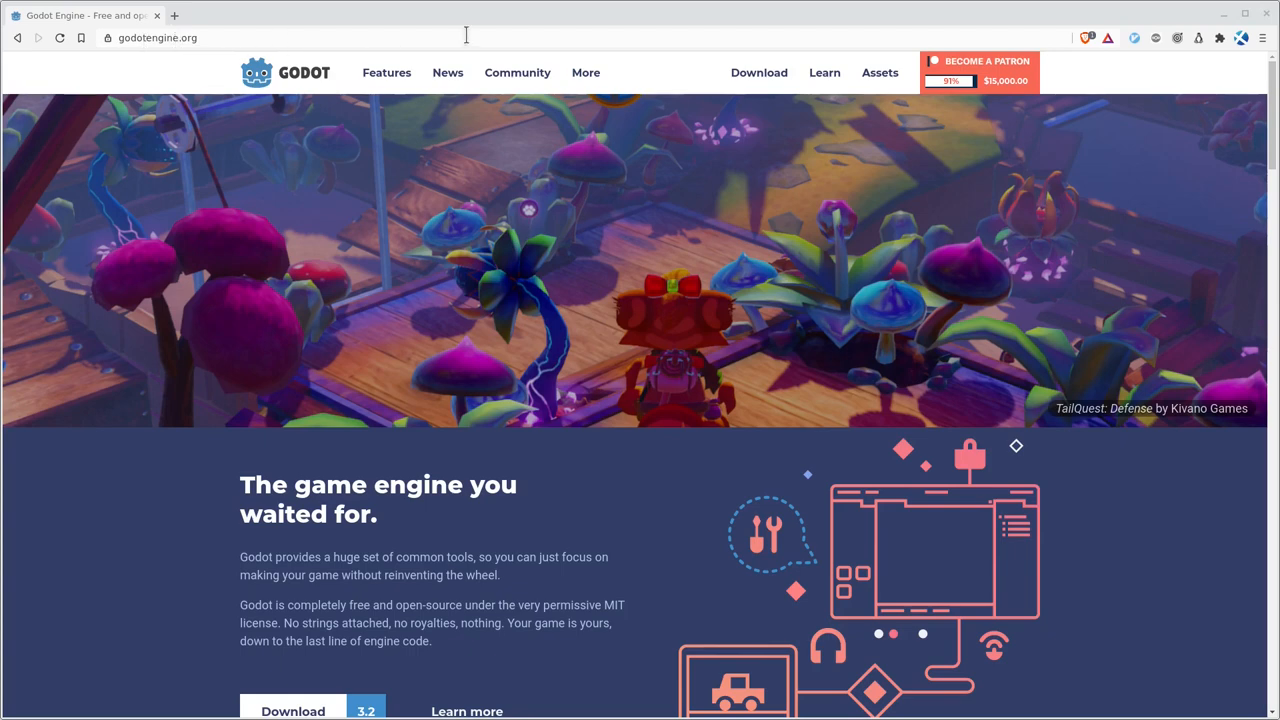
pyautogui.moveTo(494, 44)
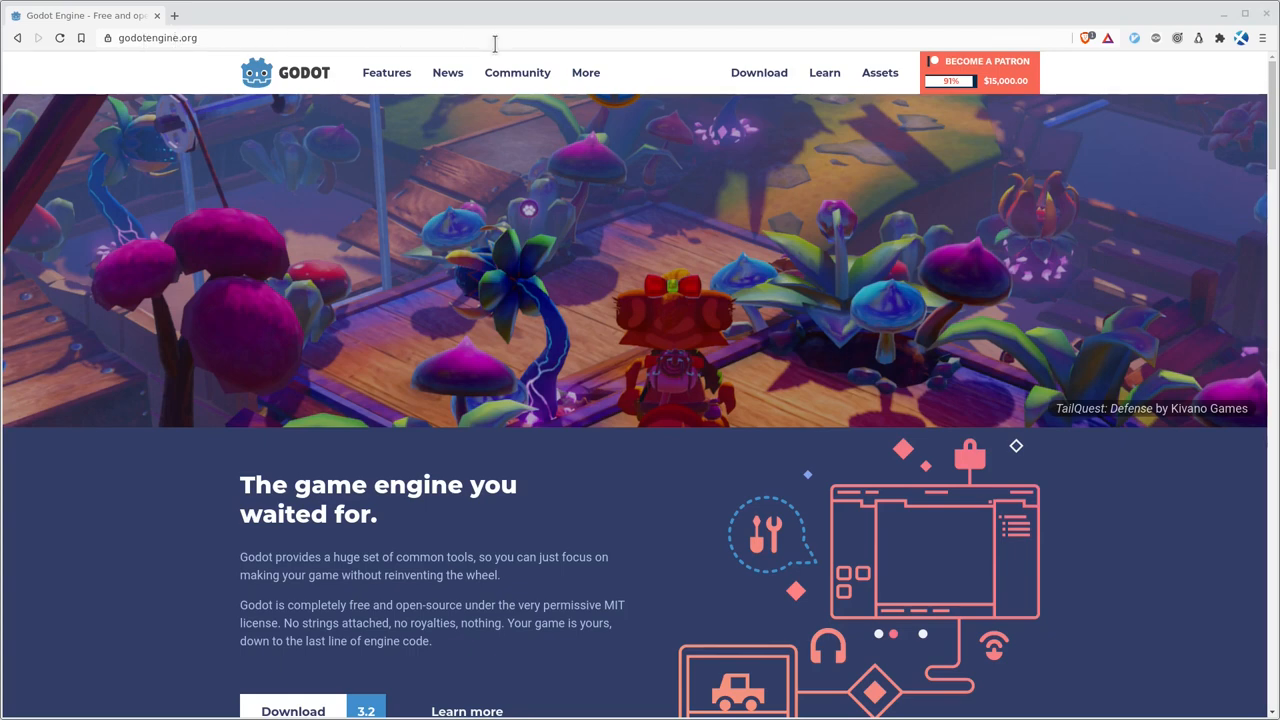
# Open the Godot download page showing the 3.2.3 Linux standard and Mono builds
pyautogui.click(758, 72)
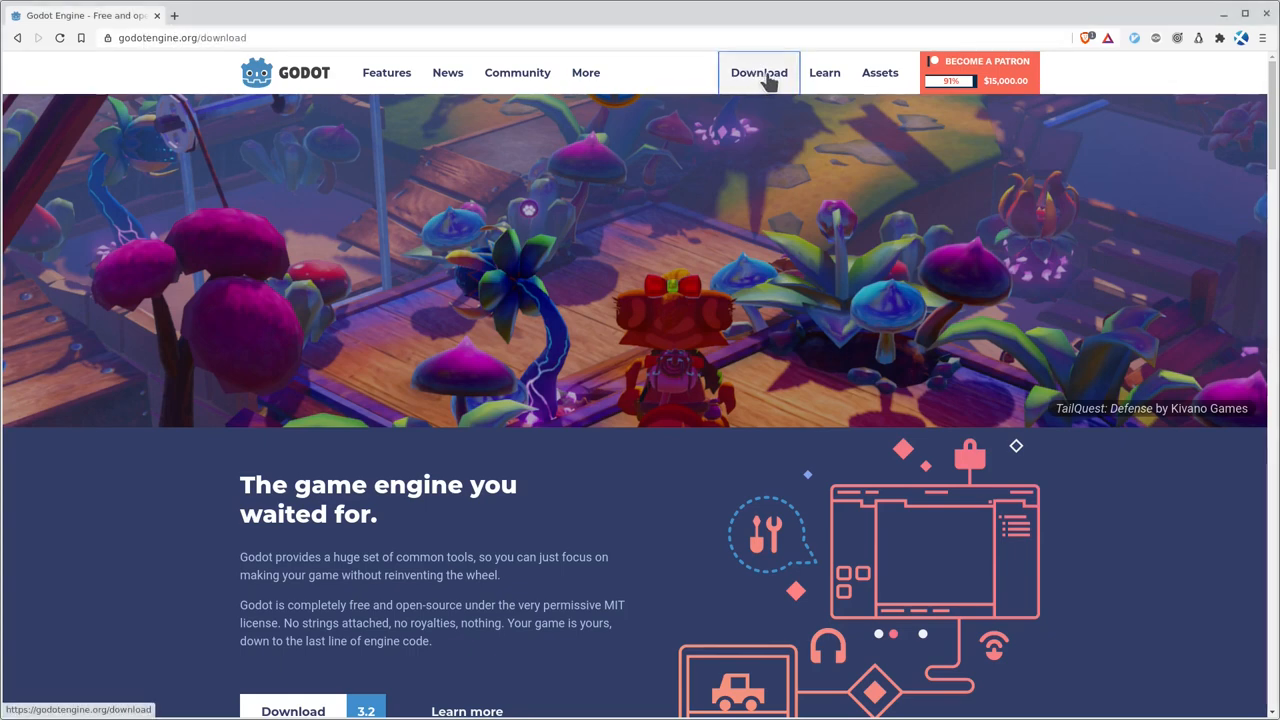
pyautogui.click(758, 72)
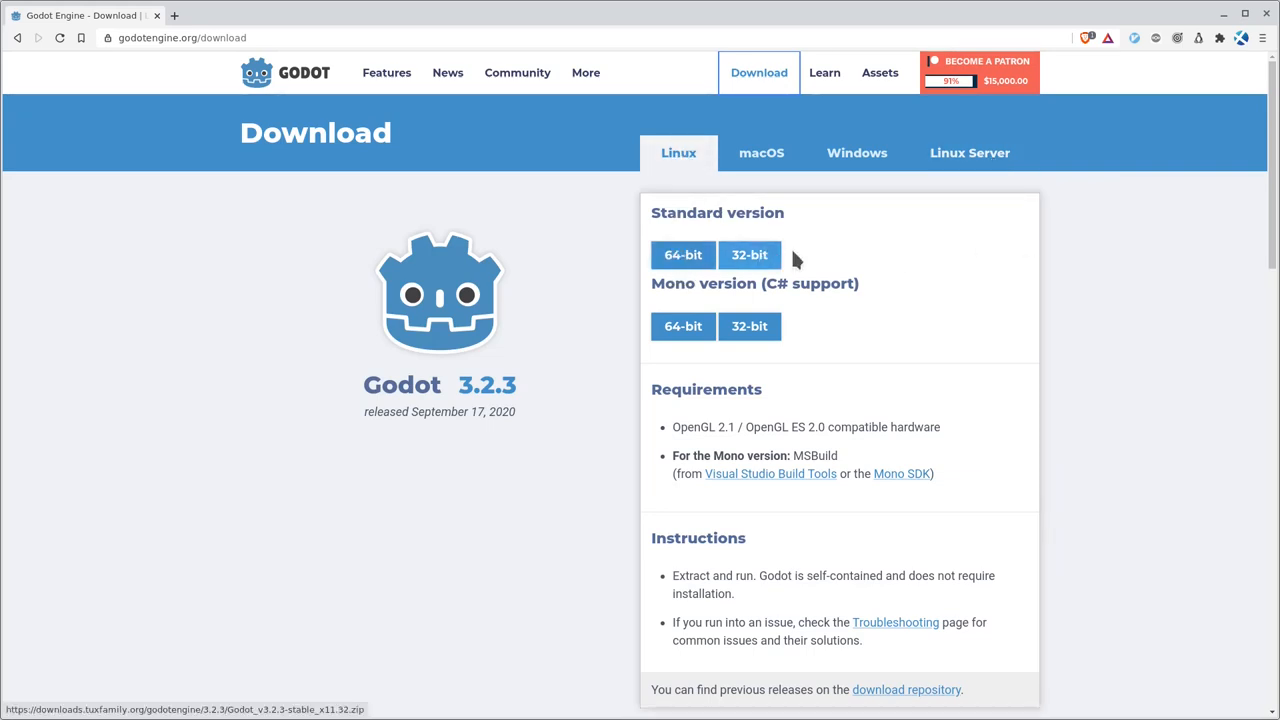
pyautogui.moveTo(879, 248)
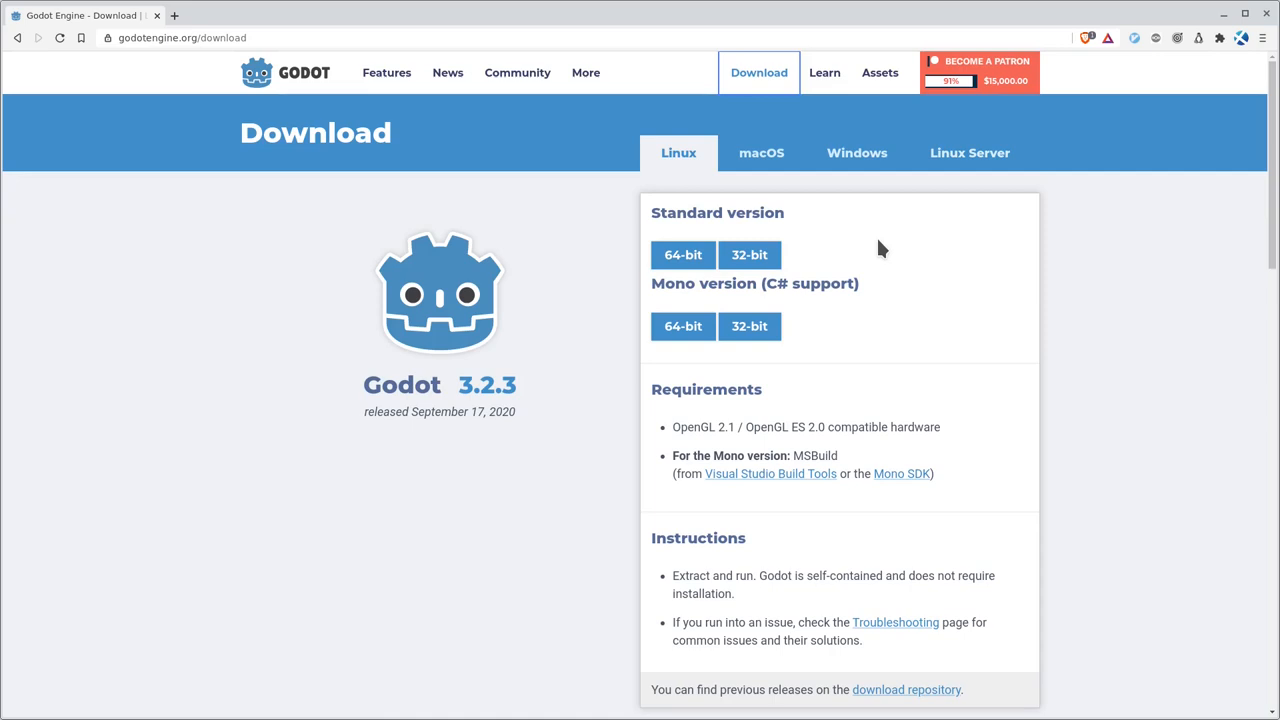
pyautogui.moveTo(857, 275)
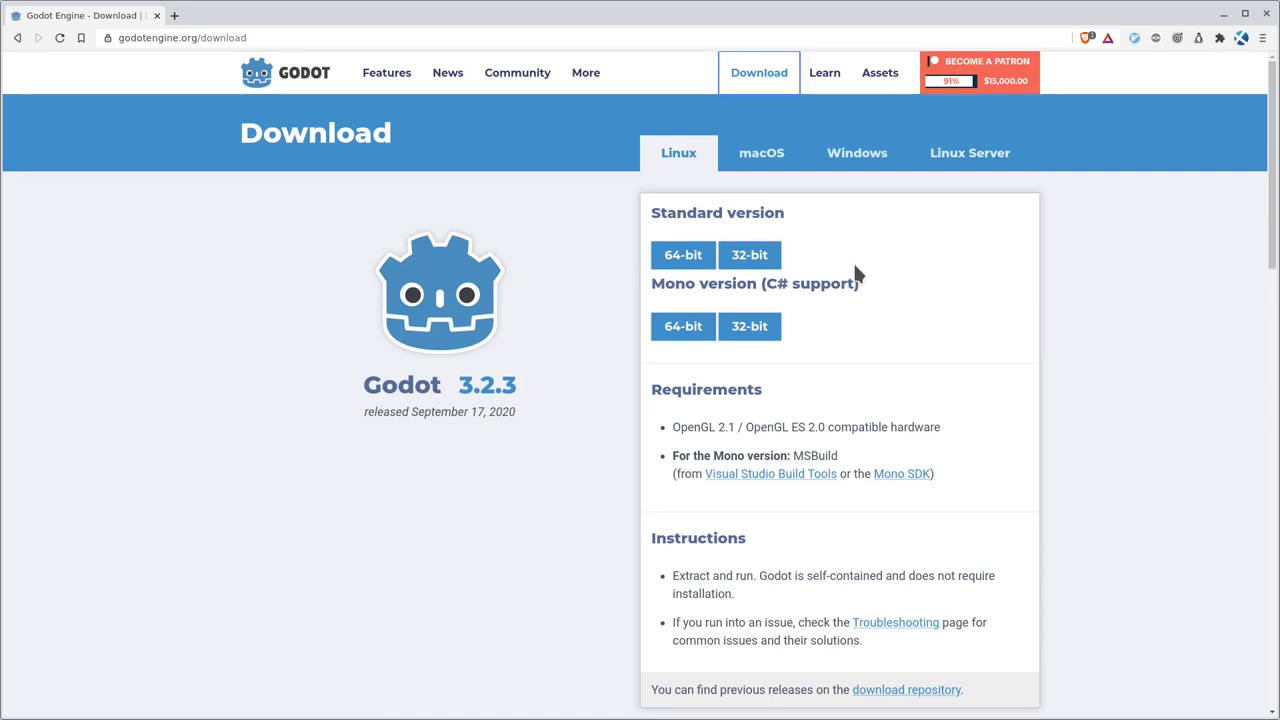
pyautogui.moveTo(950, 254)
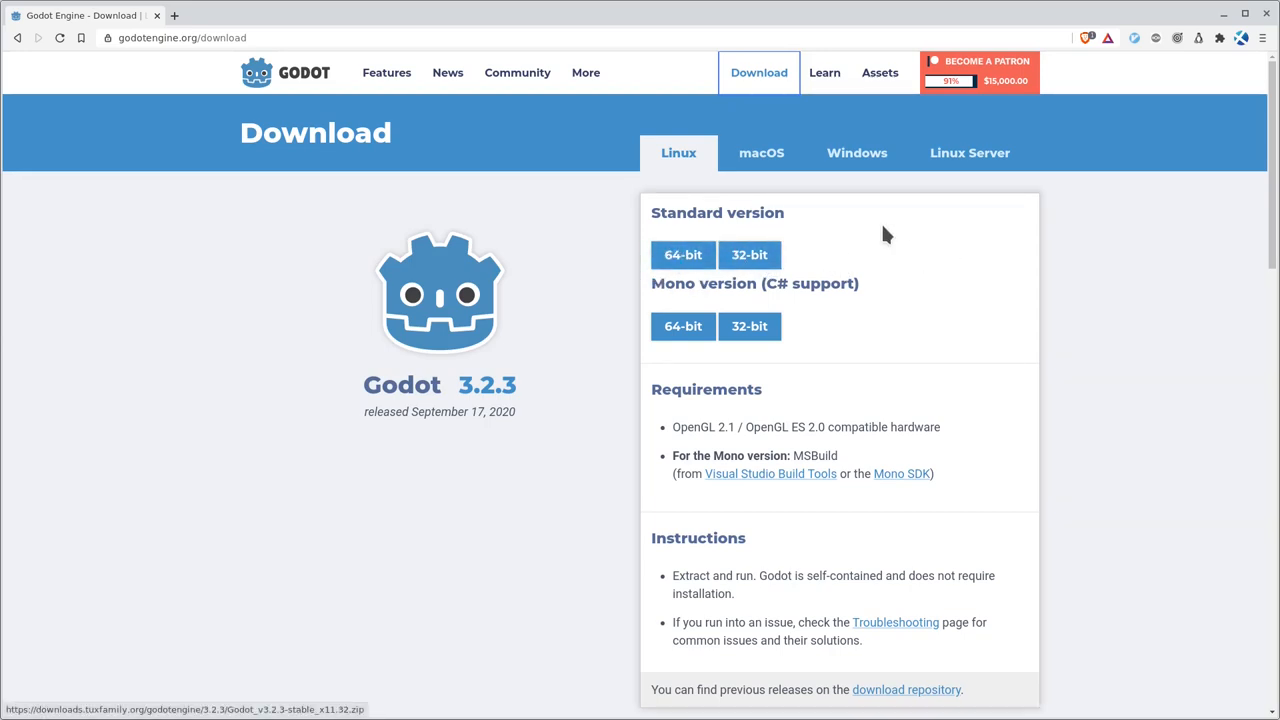
pyautogui.moveTo(678, 285)
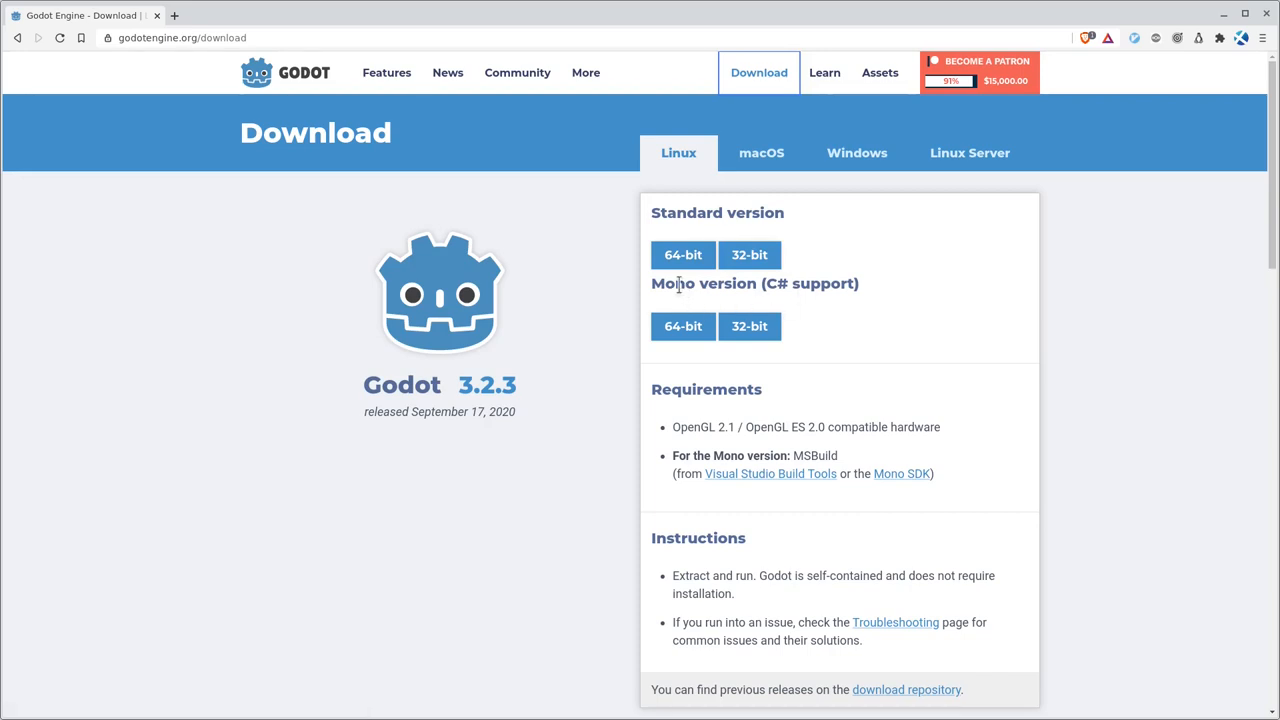
pyautogui.moveTo(778, 284)
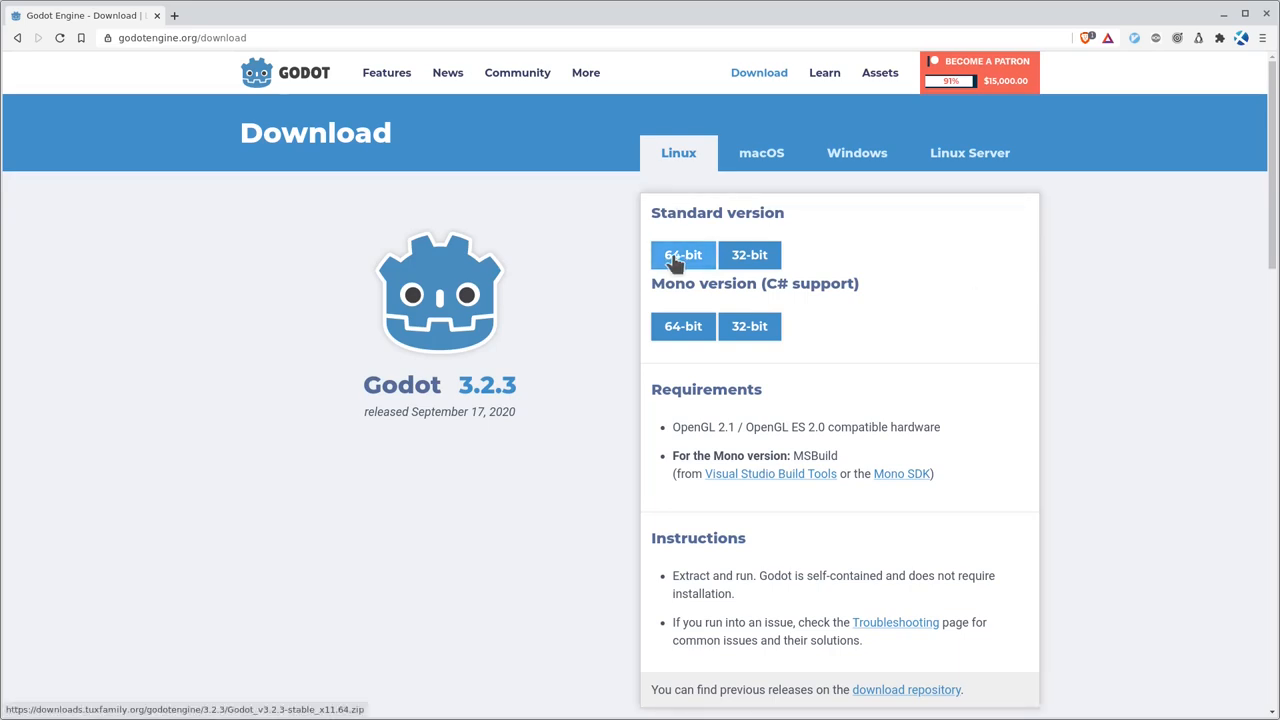
pyautogui.click(761, 152)
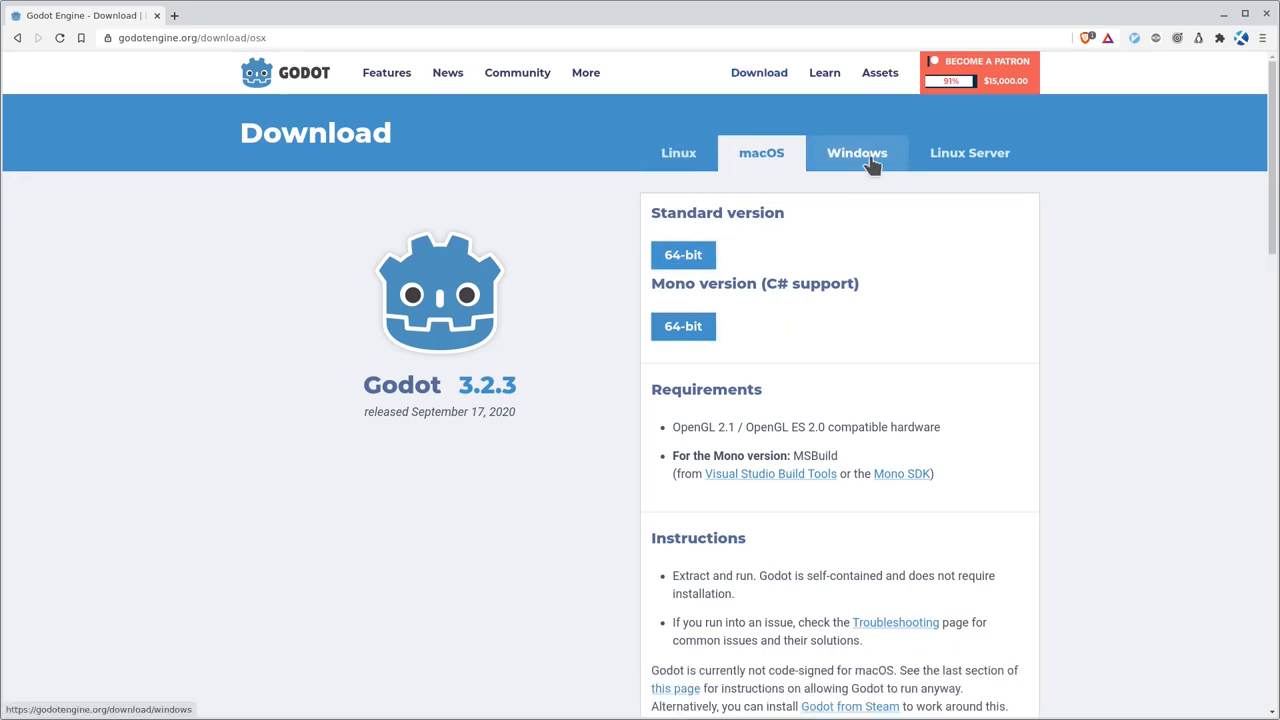
pyautogui.click(969, 152)
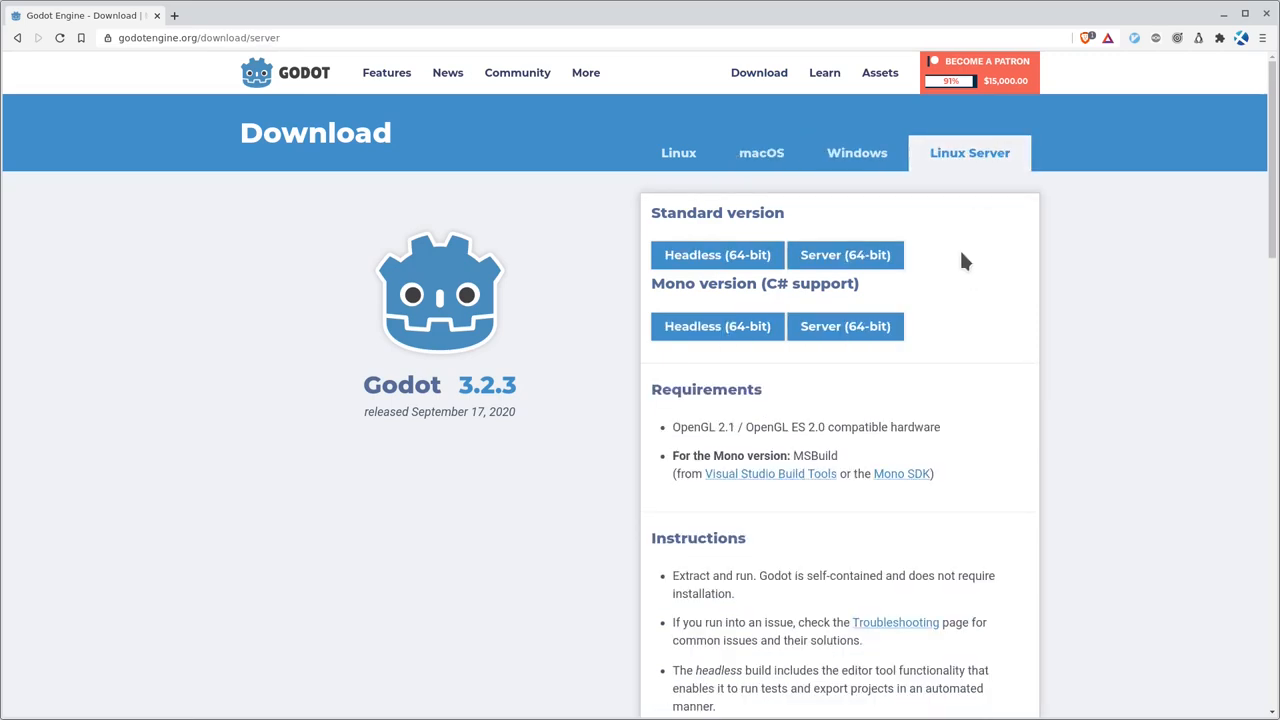
pyautogui.moveTo(679, 153)
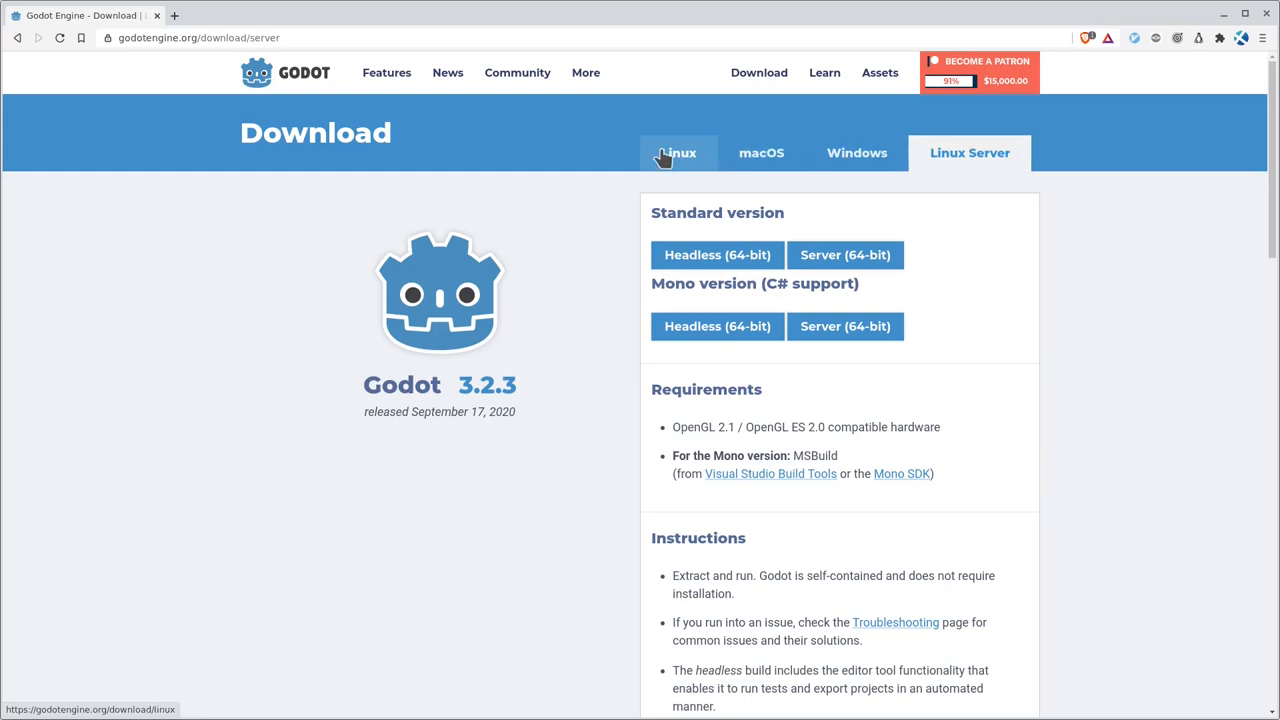
pyautogui.click(678, 152)
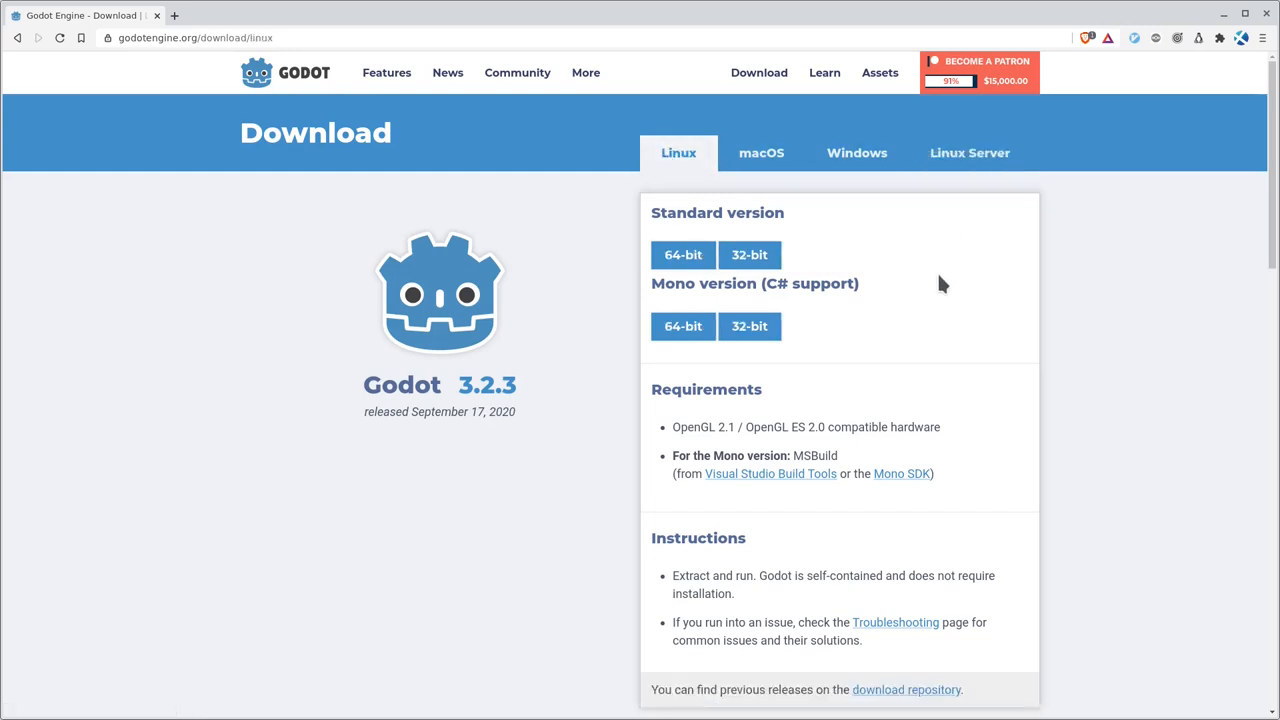
pyautogui.moveTo(683, 255)
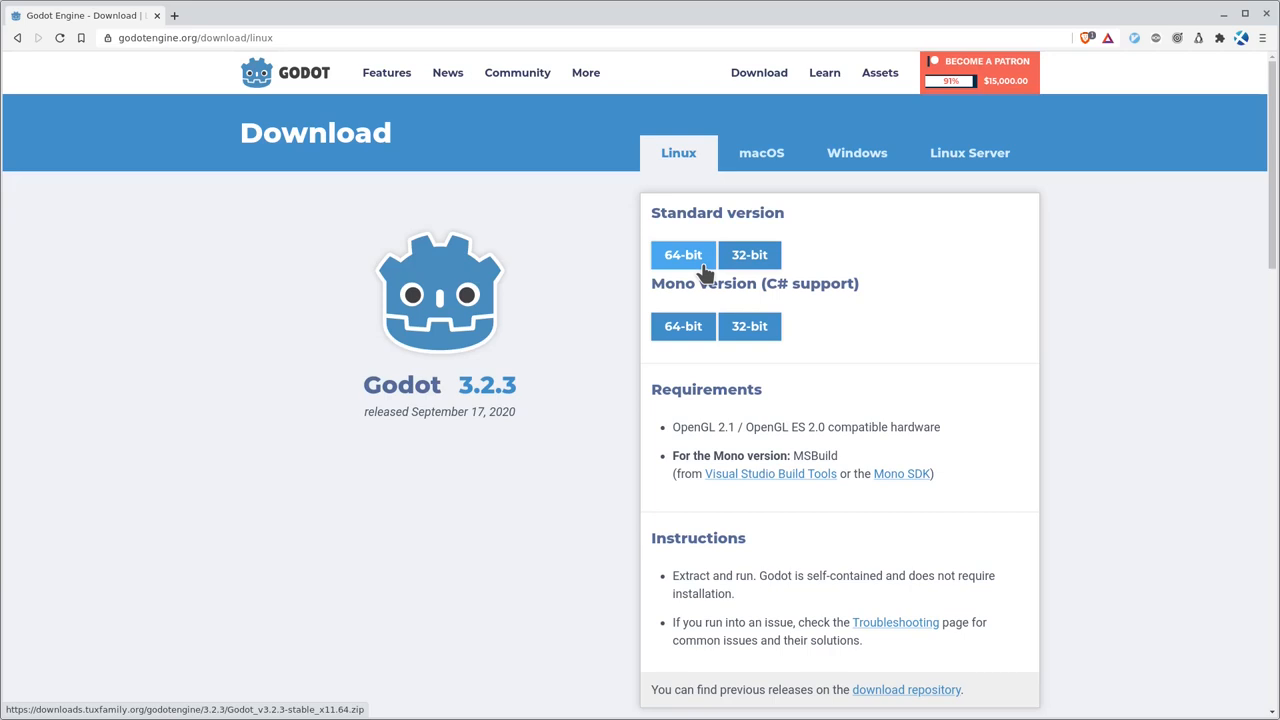
pyautogui.moveTo(968, 373)
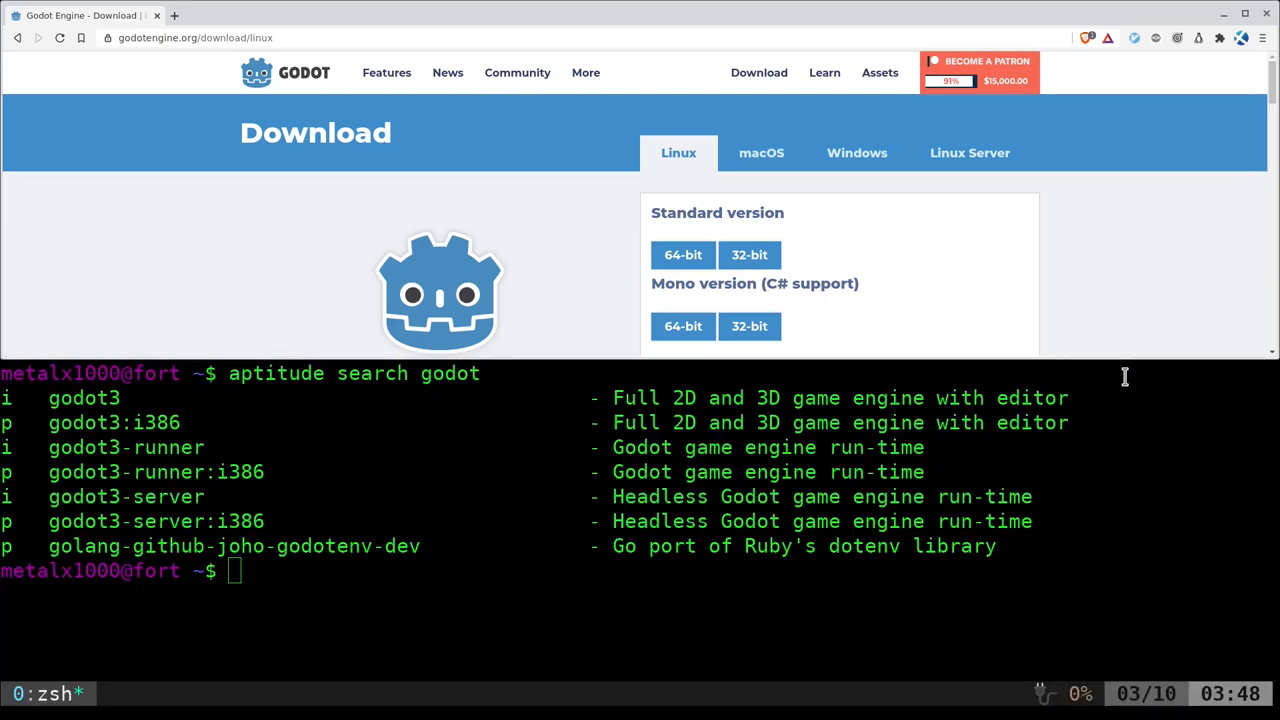
pyautogui.moveTo(340, 438)
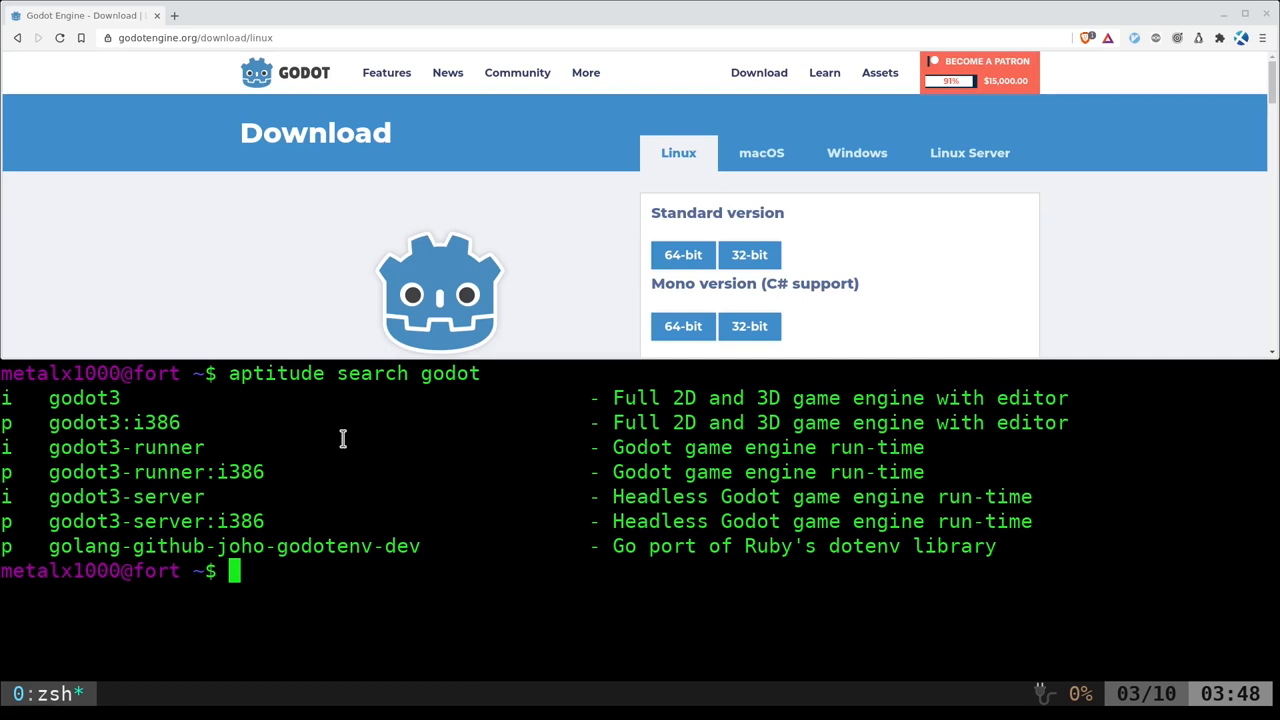
# Highlight the godot3, godot3-runner and godot3-server names in the aptitude search results
pyautogui.doubleClick(84, 397)
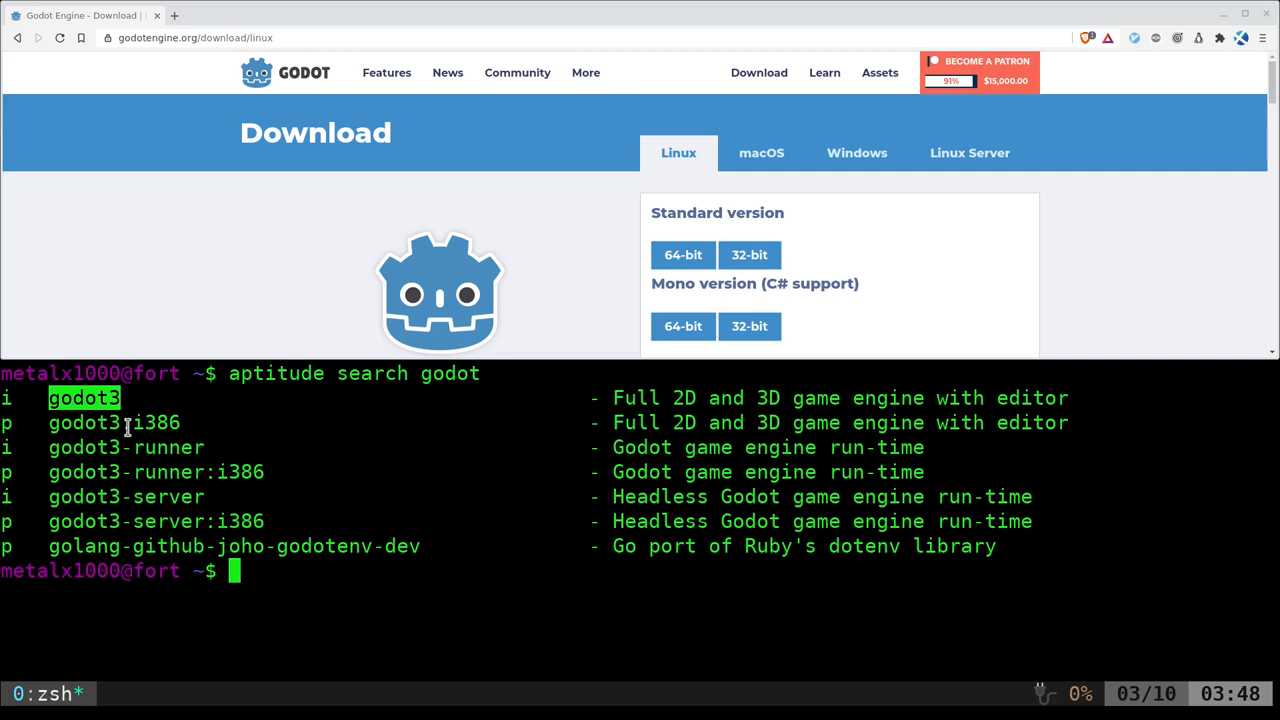
pyautogui.doubleClick(156, 422)
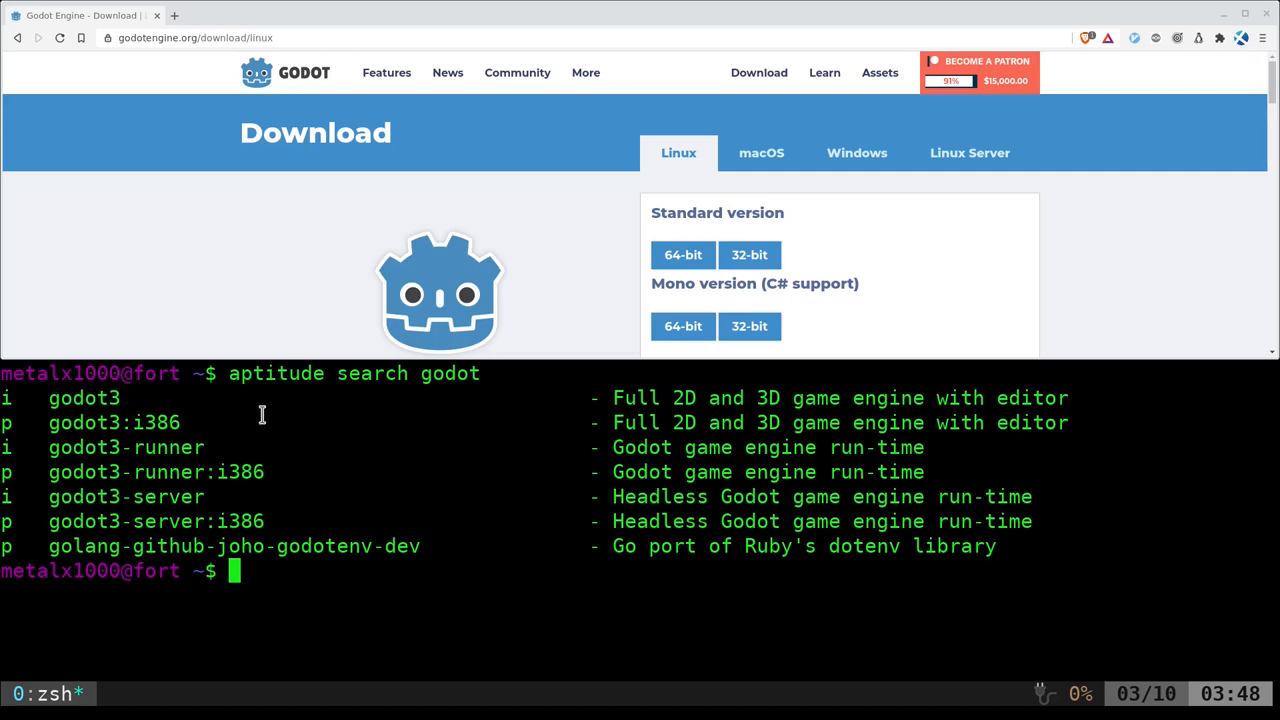
pyautogui.doubleClick(84, 398)
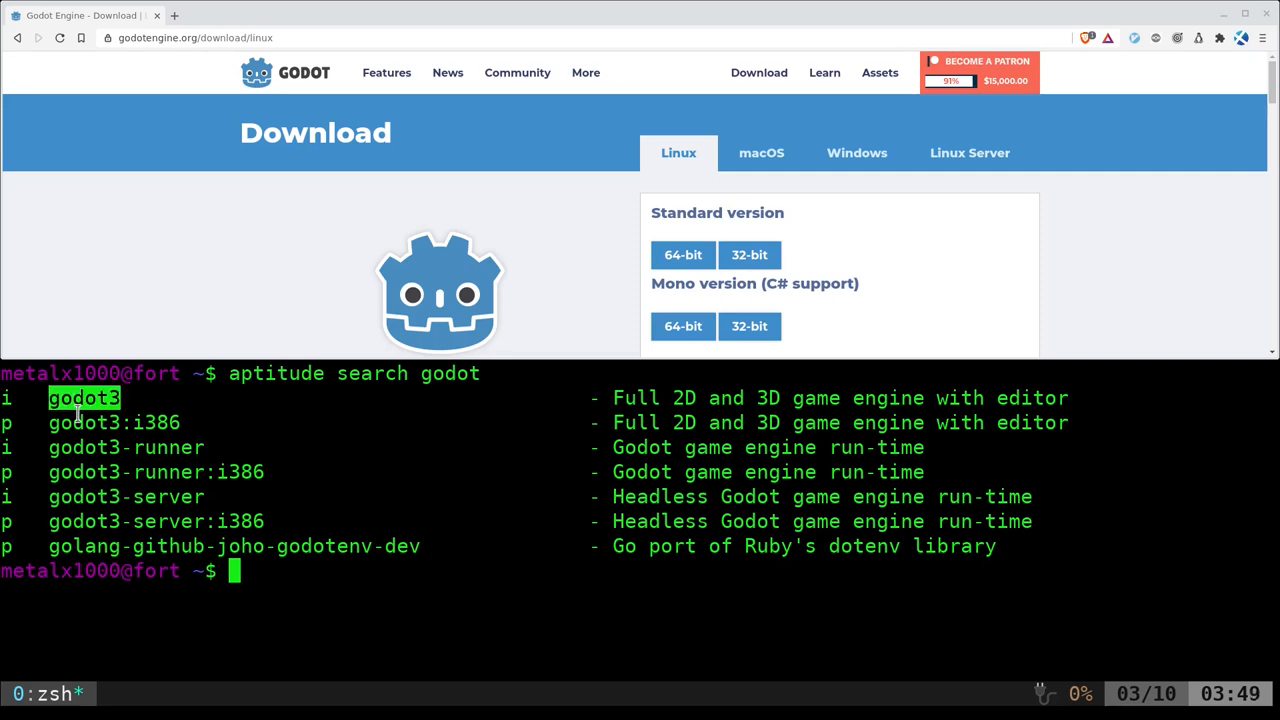
pyautogui.doubleClick(126, 447)
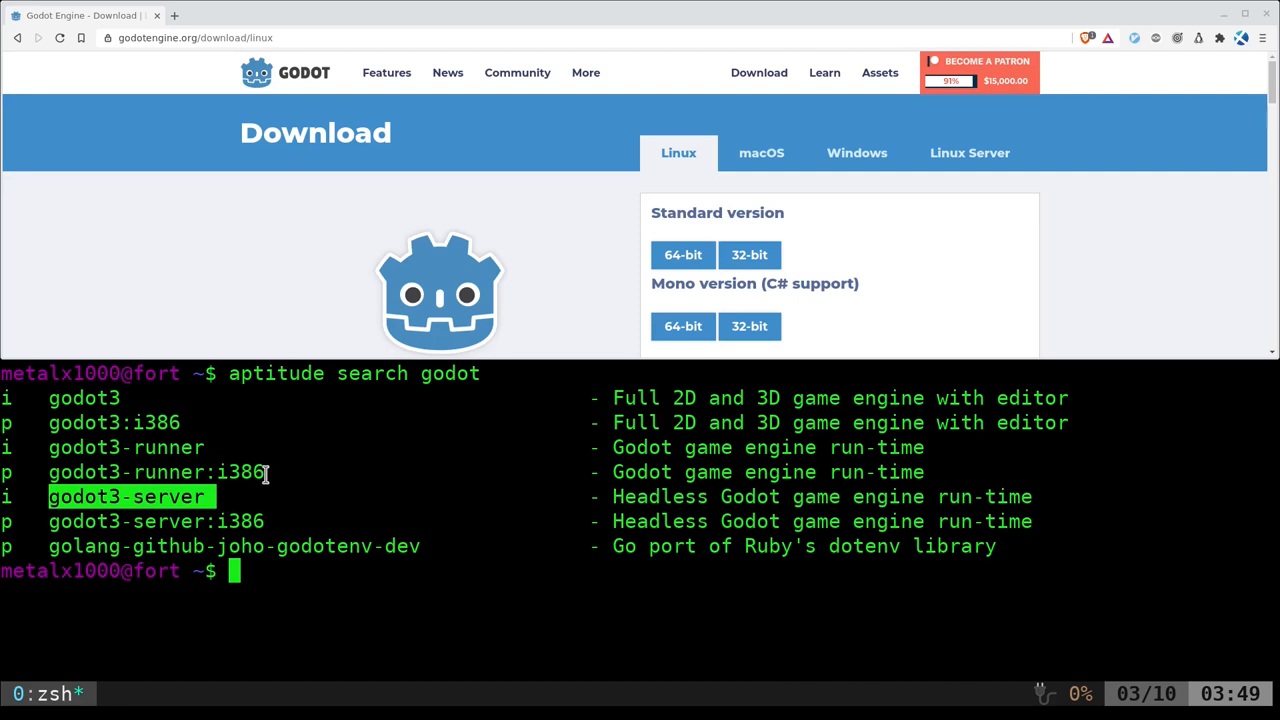
pyautogui.moveTo(93, 395)
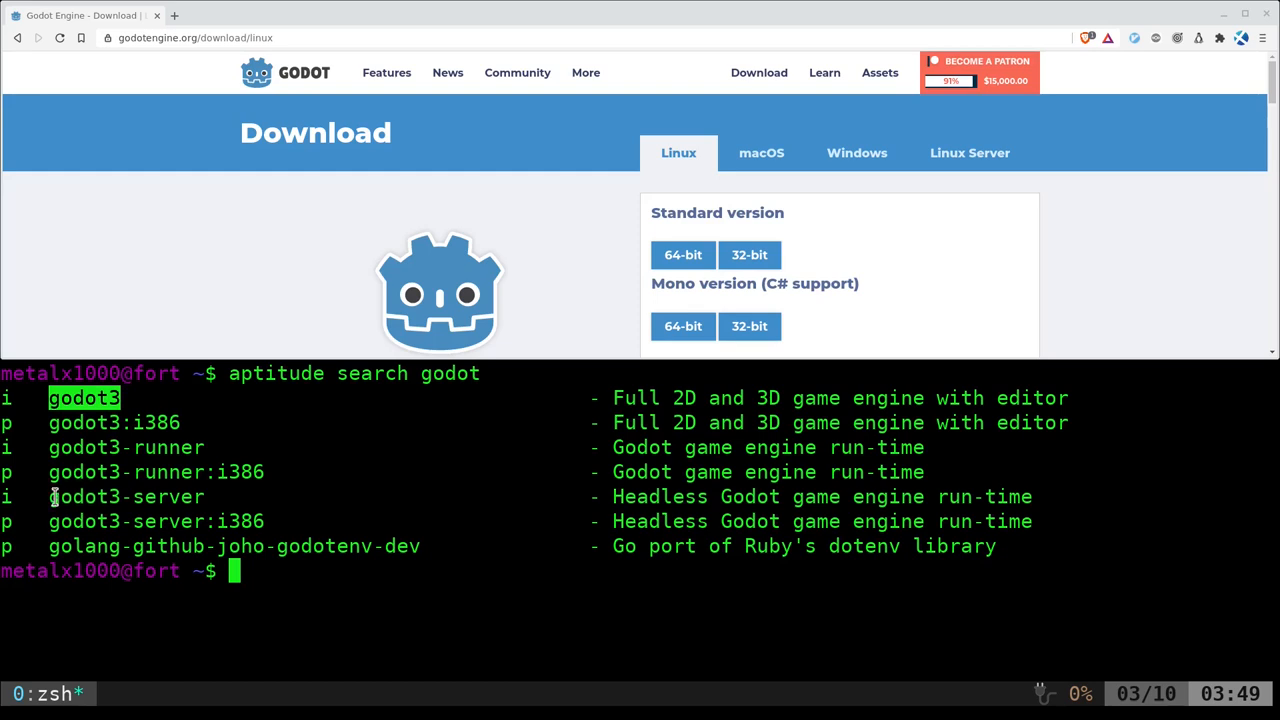
# Highlight godot3-server and show the site's Linux Server headless and server 64-bit builds
pyautogui.doubleClick(125, 497)
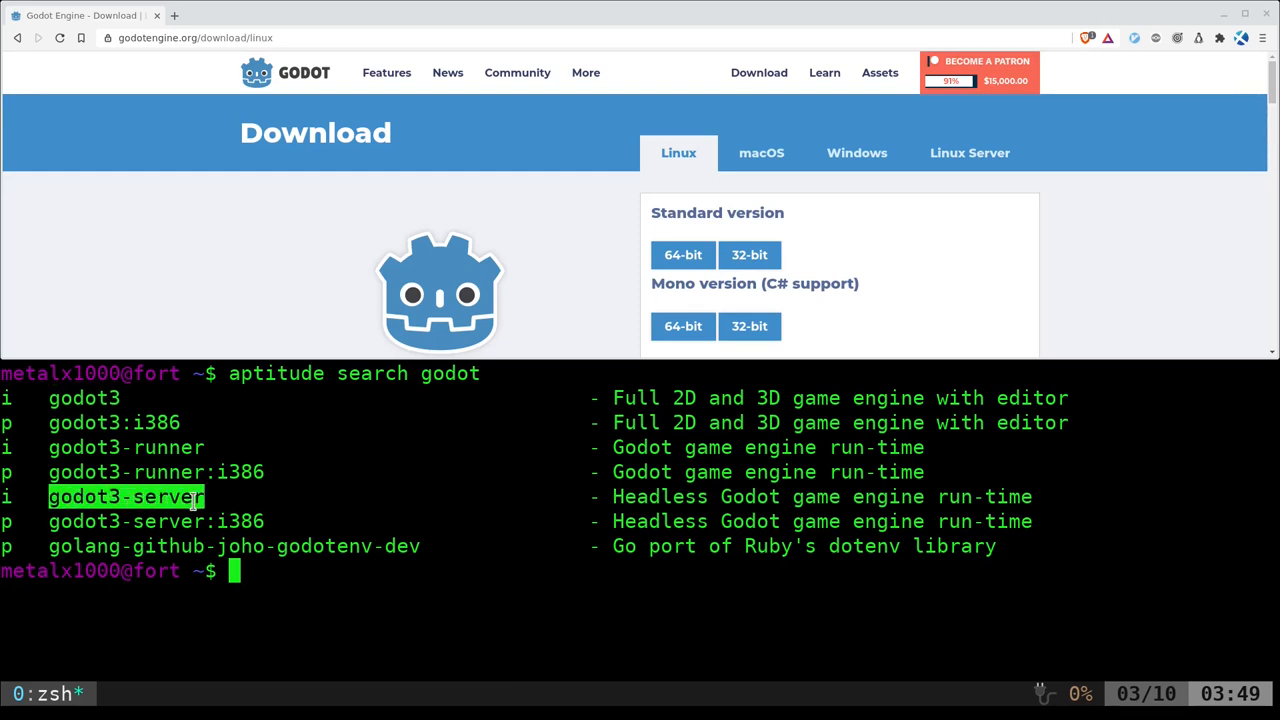
pyautogui.moveTo(418, 493)
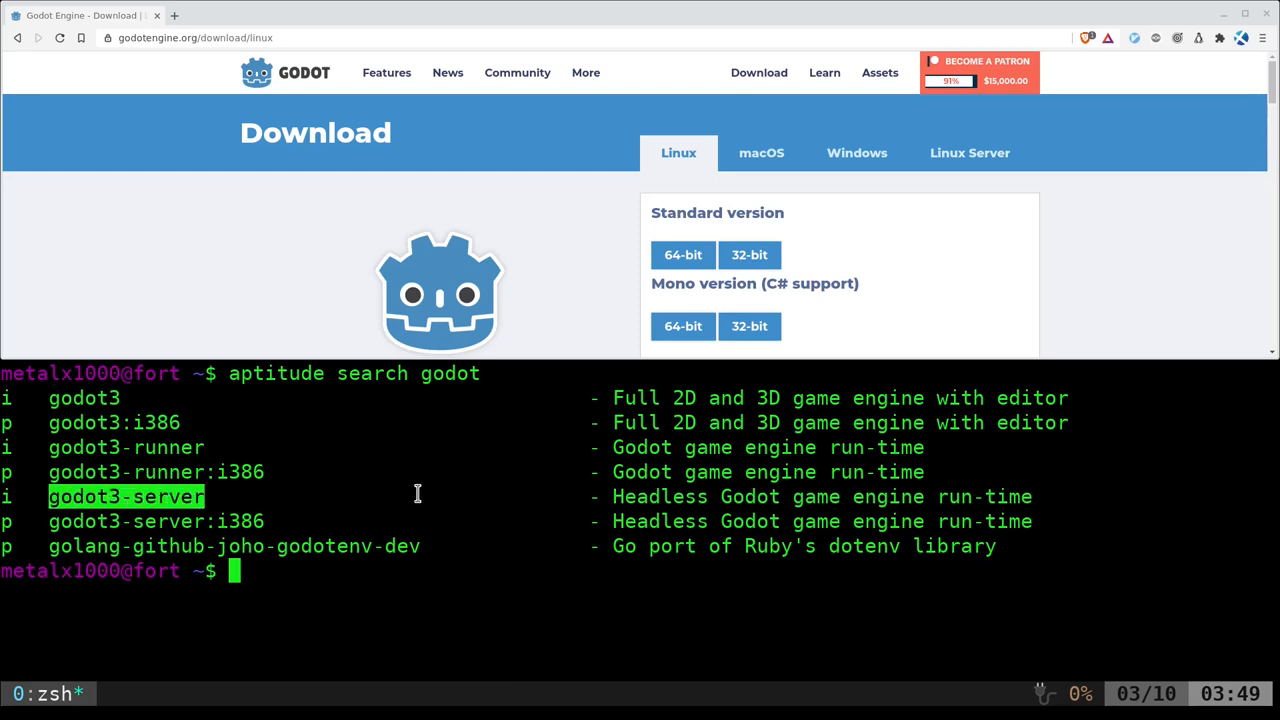
pyautogui.click(969, 152)
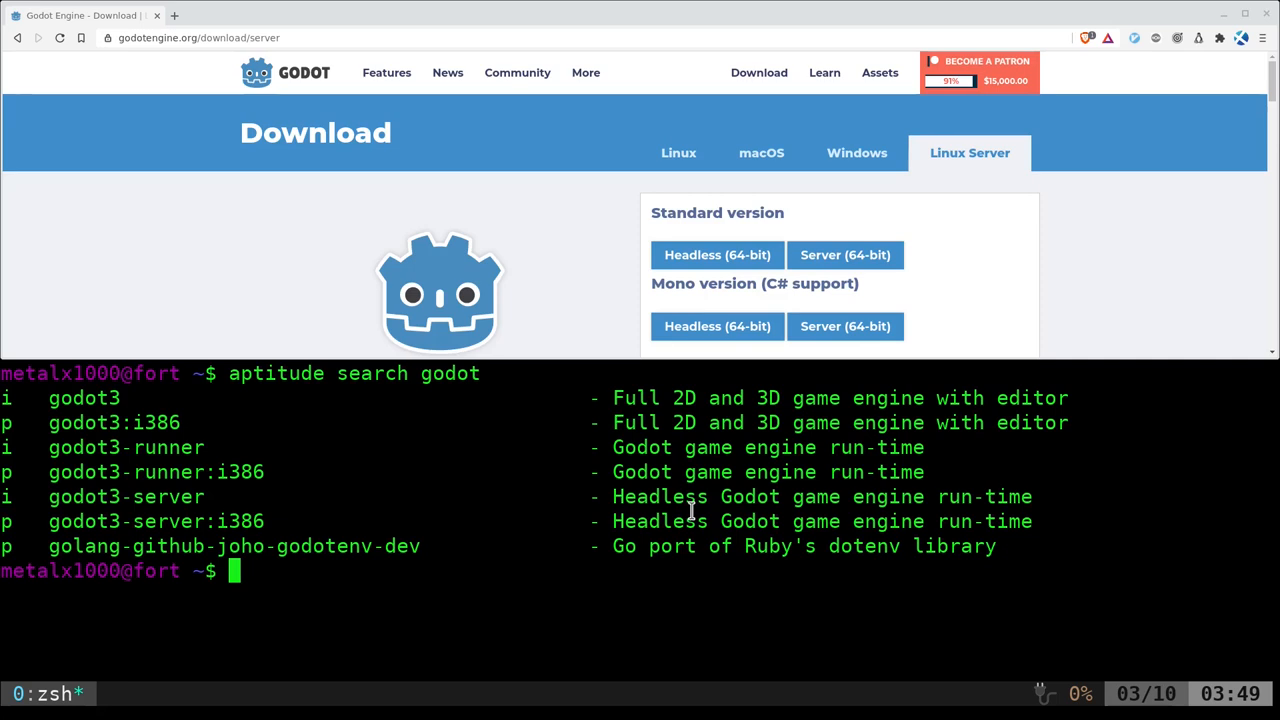
pyautogui.doubleClick(84, 397)
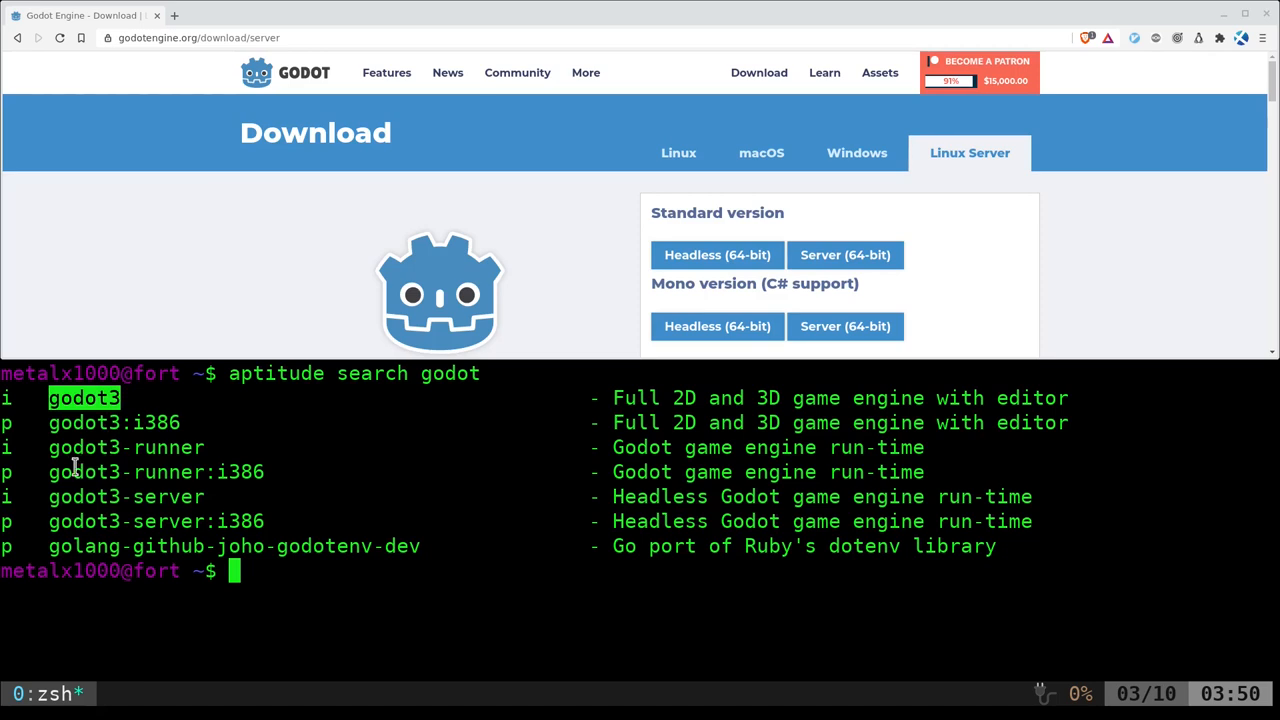
pyautogui.doubleClick(125, 447)
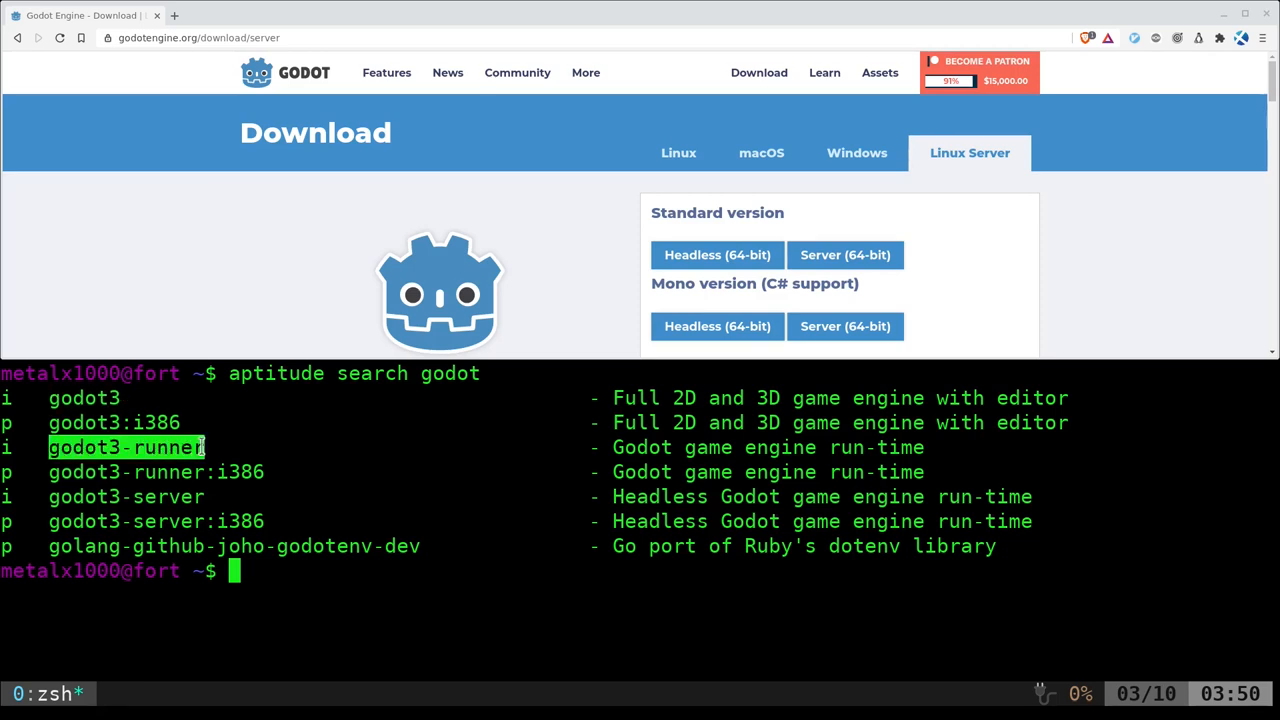